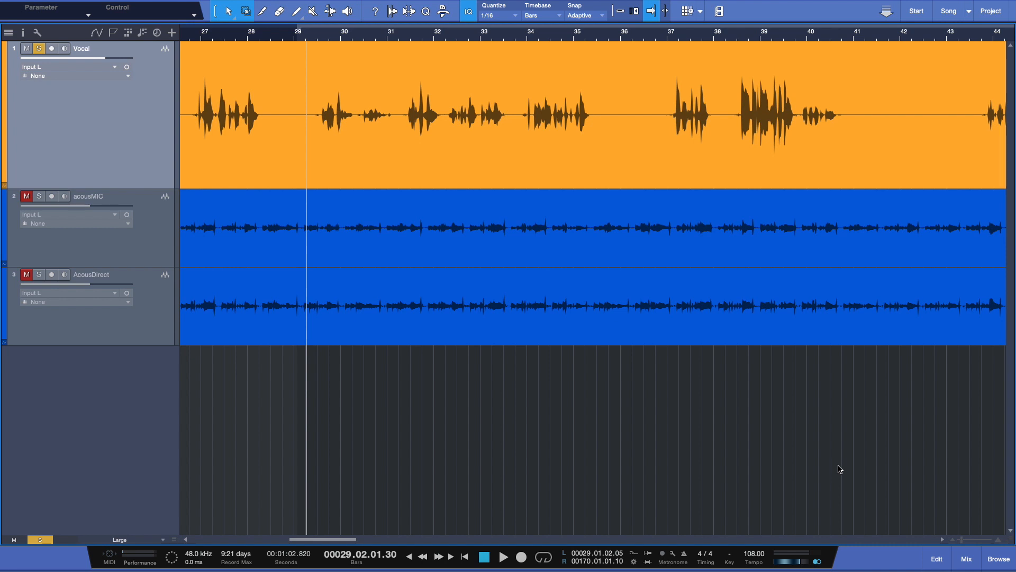
pyautogui.moveTo(843, 467)
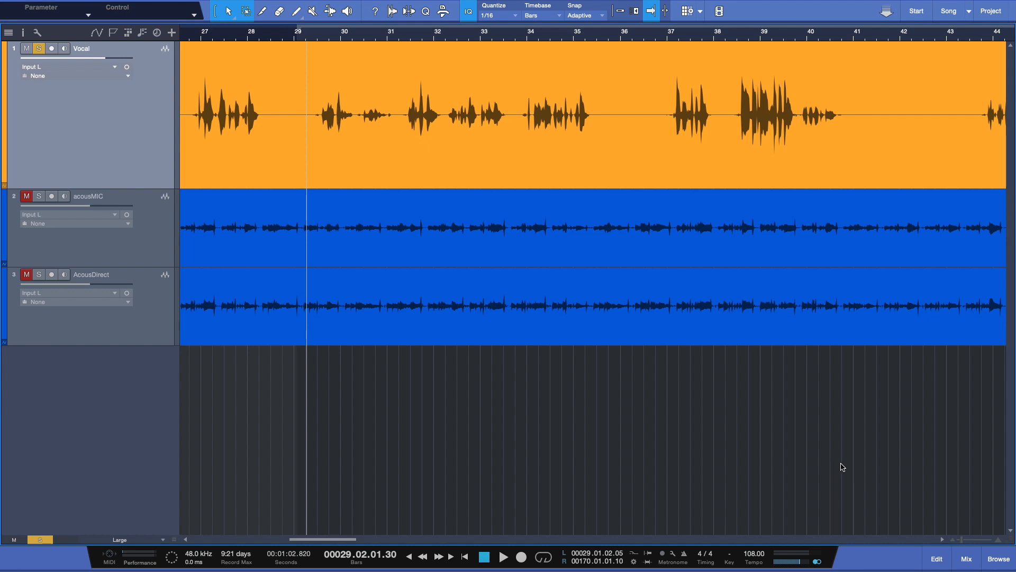
pyautogui.moveTo(573, 133)
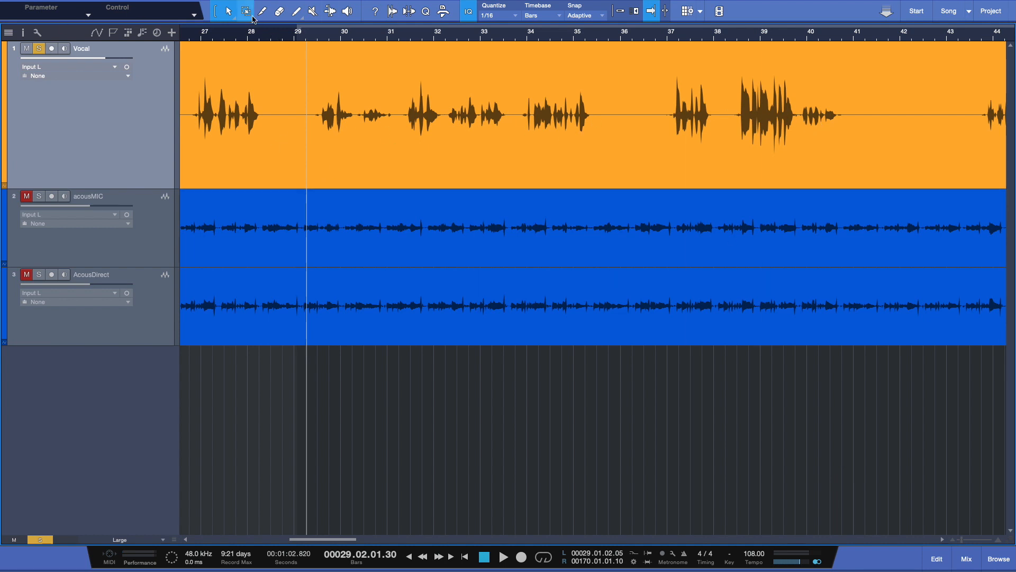
# - Switch to the Range tool to select bars 29-36 of the Vocal track
pyautogui.click(262, 11)
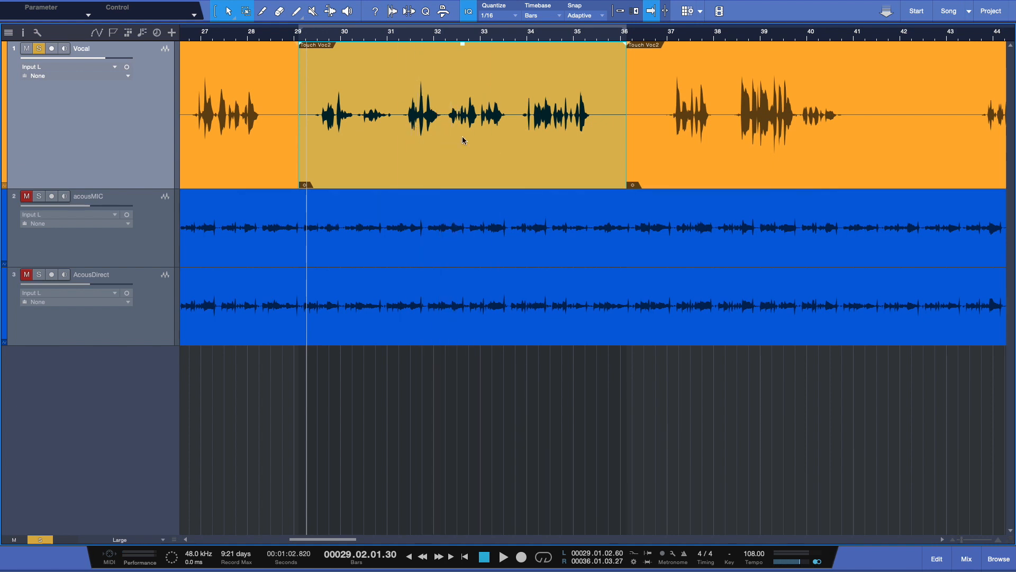
pyautogui.moveTo(446, 155)
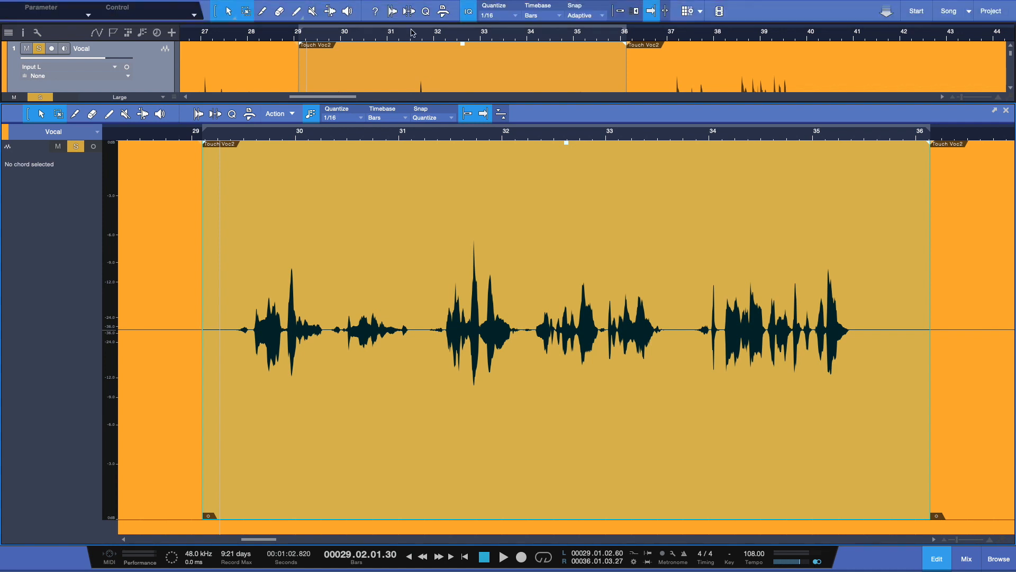
pyautogui.moveTo(408, 11)
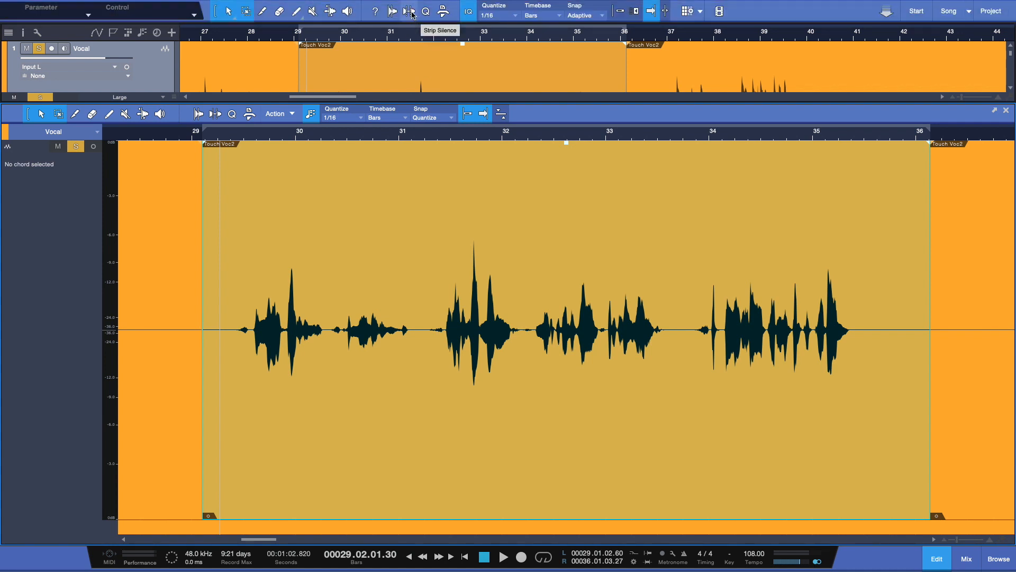
# - Bring up the Strip Silence panel for the vocal passage in the editor
pyautogui.click(408, 10)
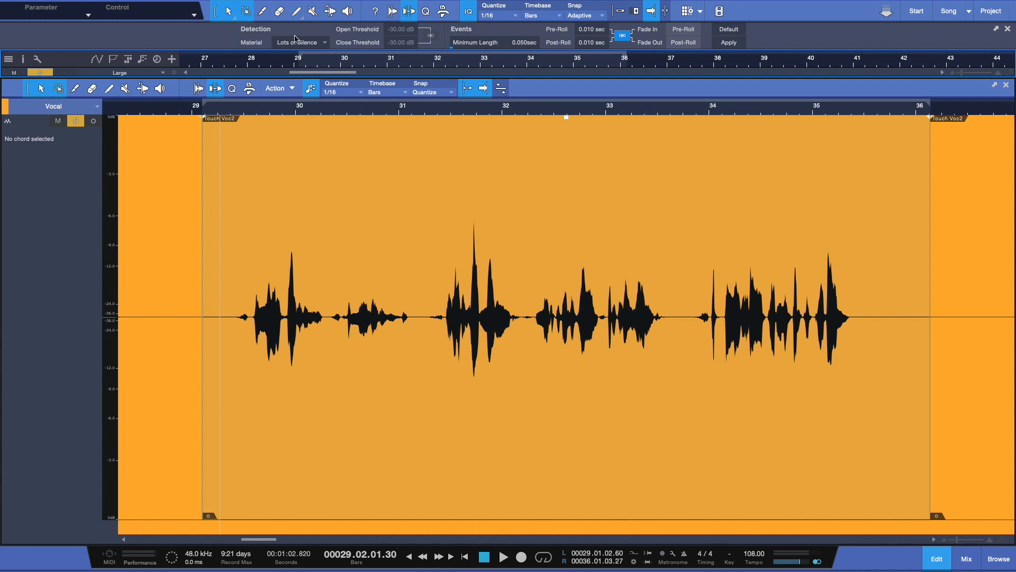
pyautogui.click(300, 42)
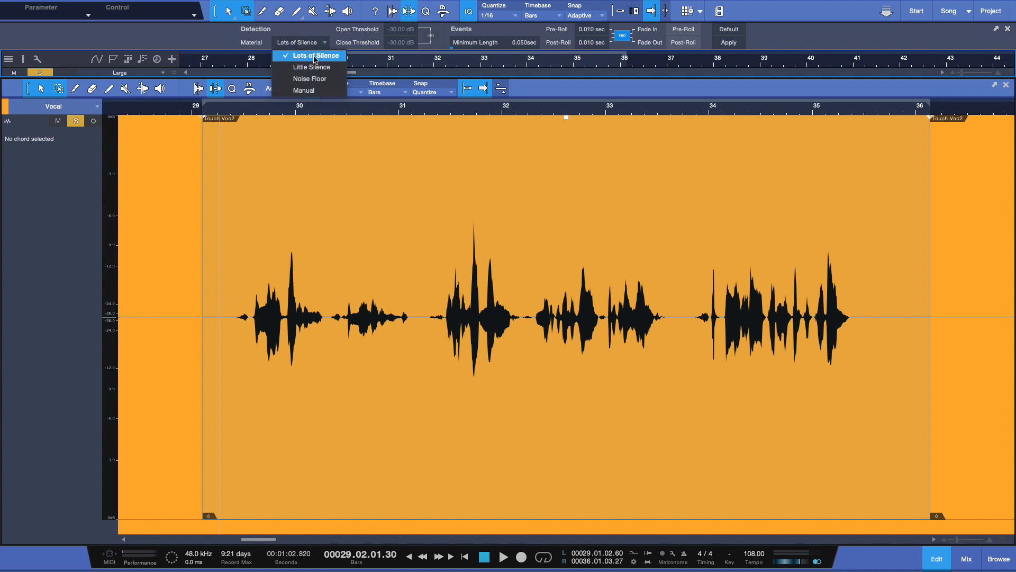
pyautogui.moveTo(311, 67)
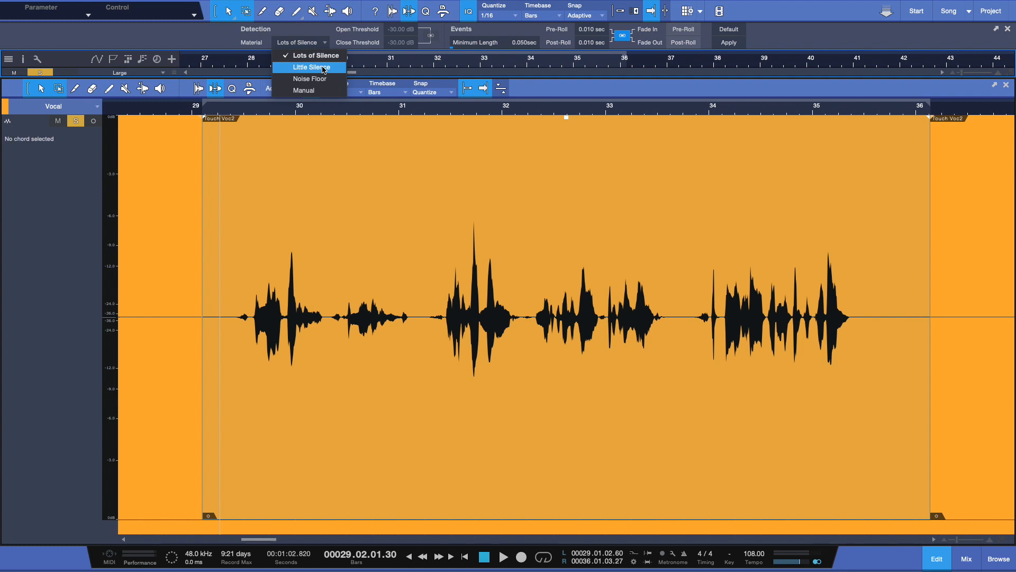
pyautogui.moveTo(310, 78)
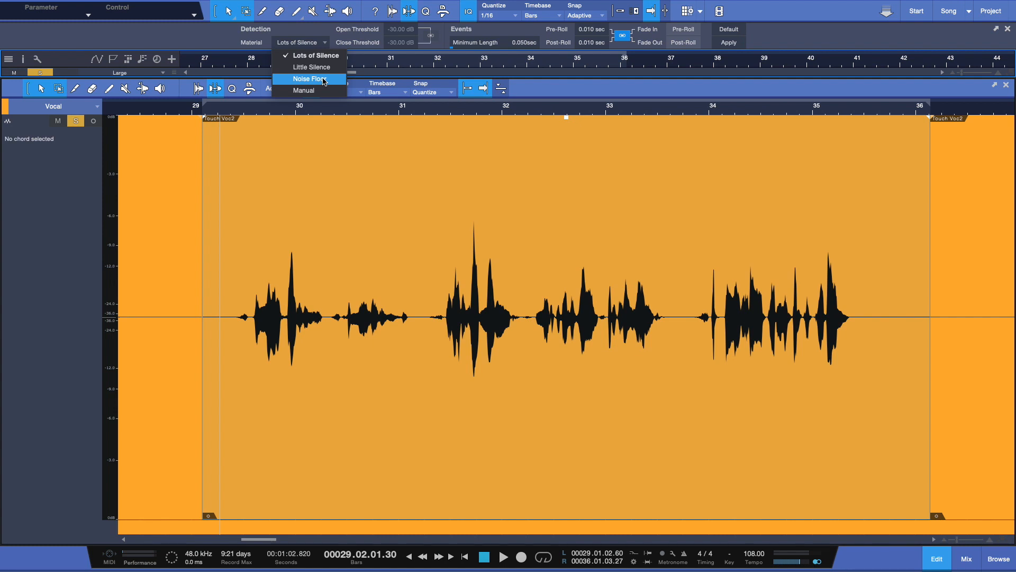
pyautogui.moveTo(320, 94)
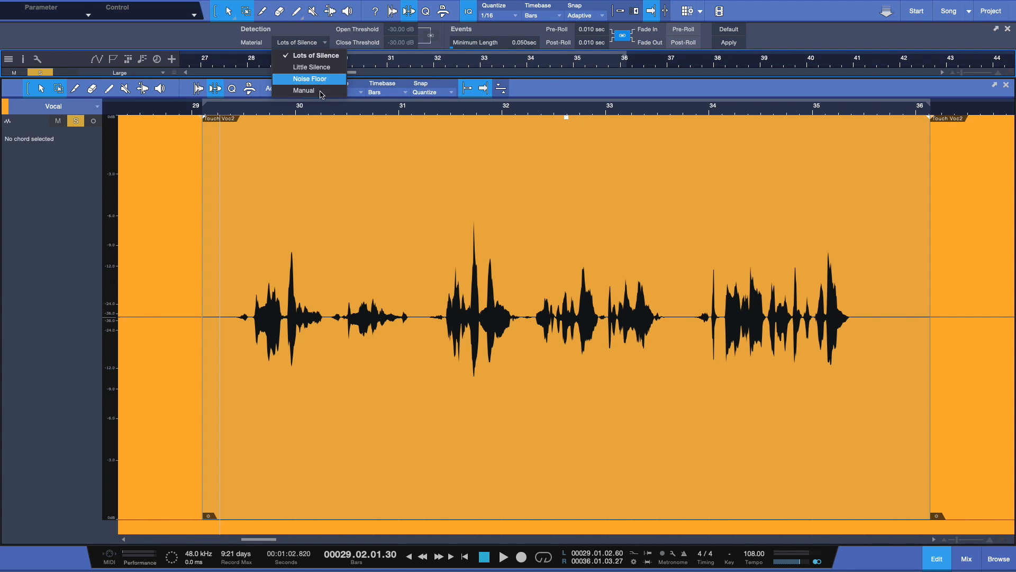
pyautogui.moveTo(321, 78)
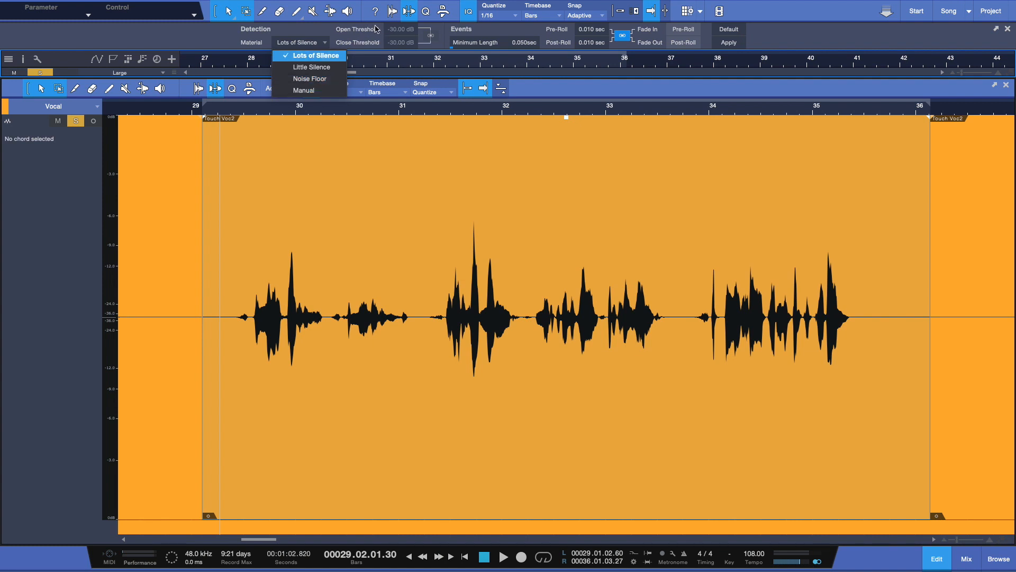
pyautogui.click(300, 42)
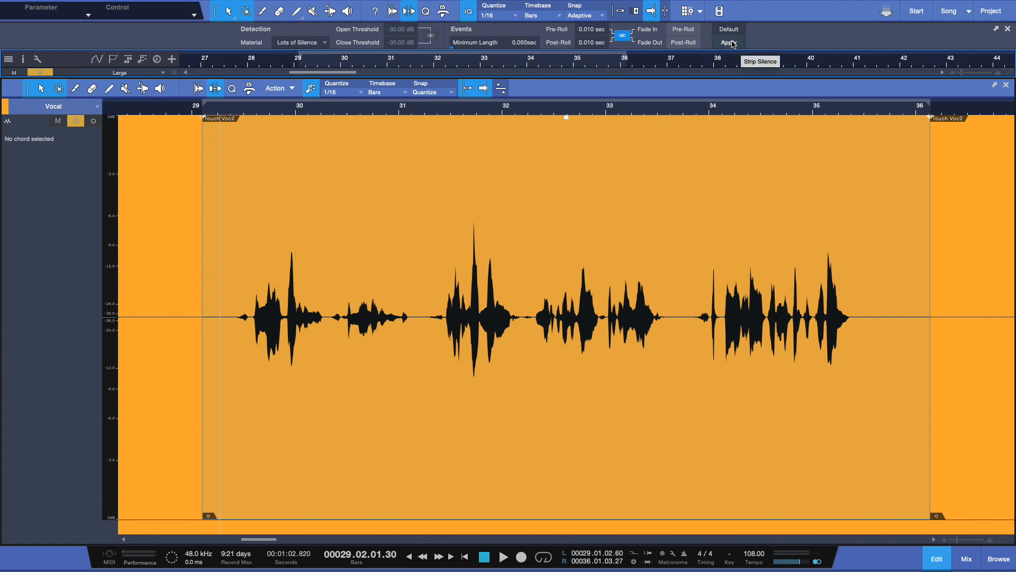
pyautogui.click(729, 43)
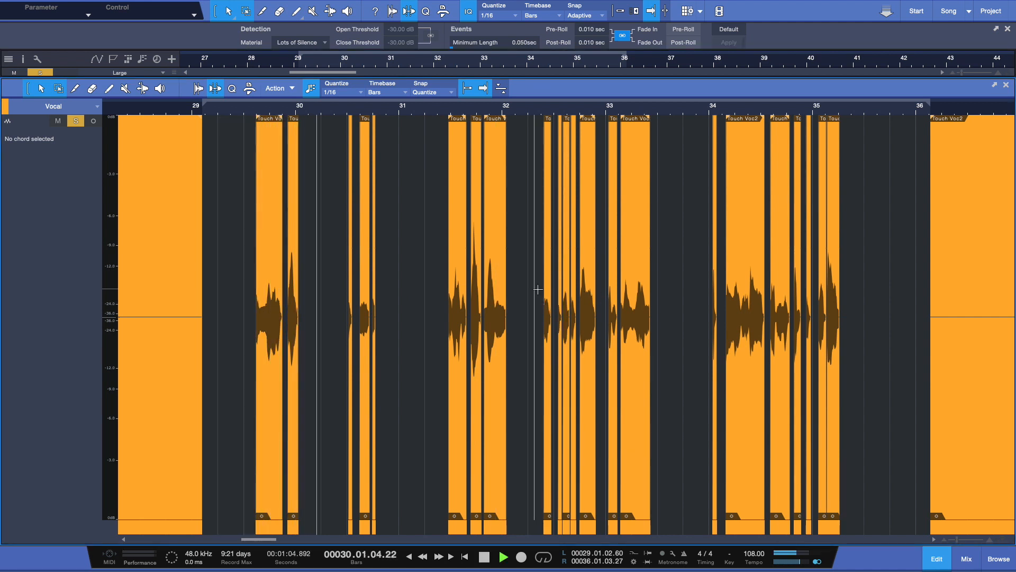
pyautogui.click(484, 556)
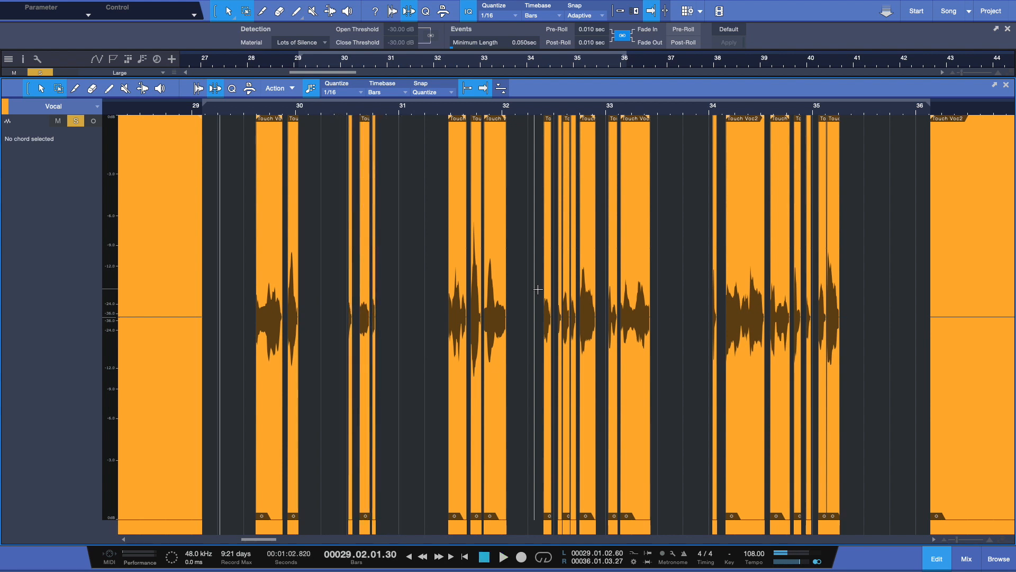
pyautogui.click(729, 42)
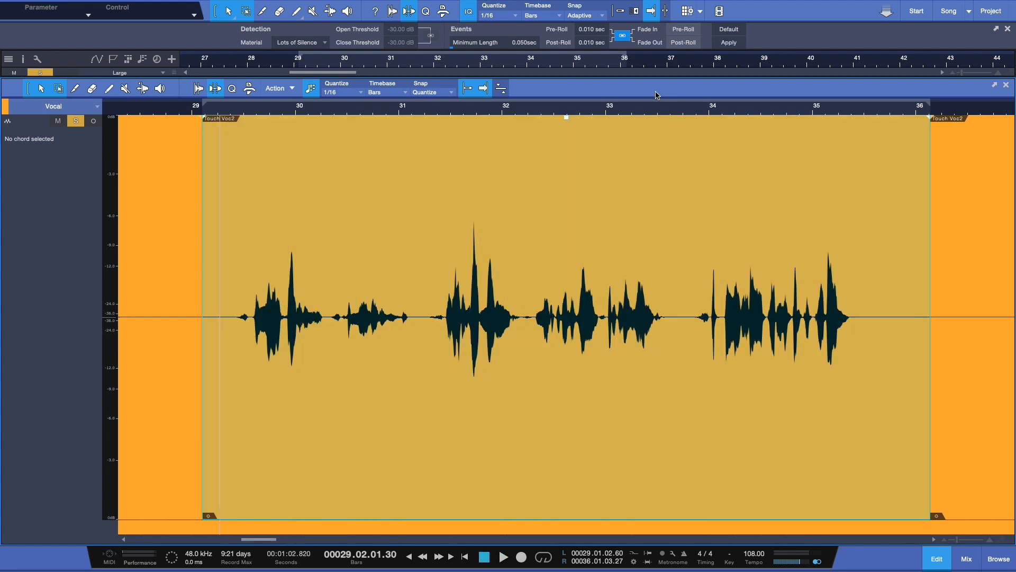
pyautogui.moveTo(480, 47)
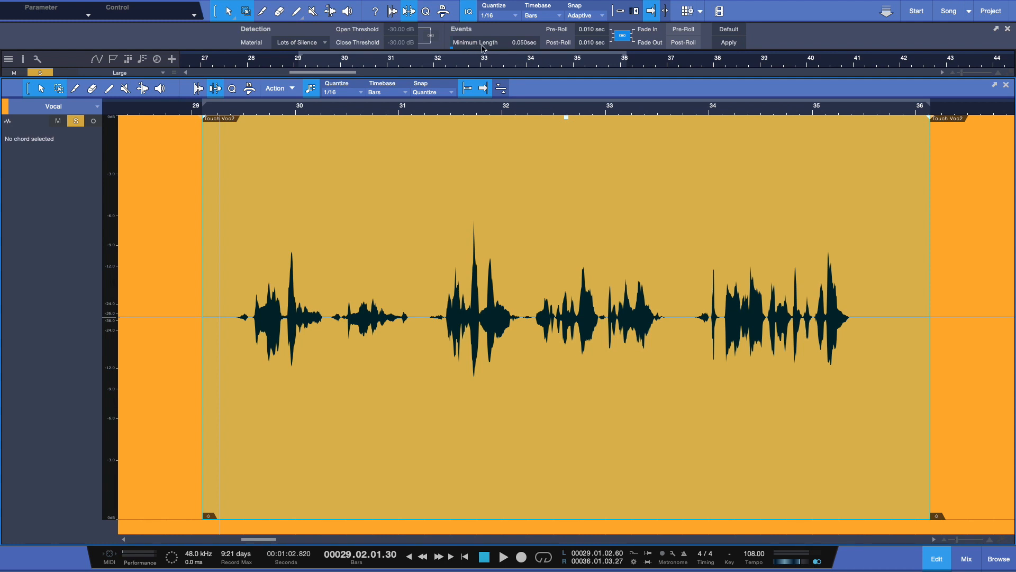
# - Set Minimum Length to .500 sec and apply Strip Silence for fewer, longer events
pyautogui.click(524, 42)
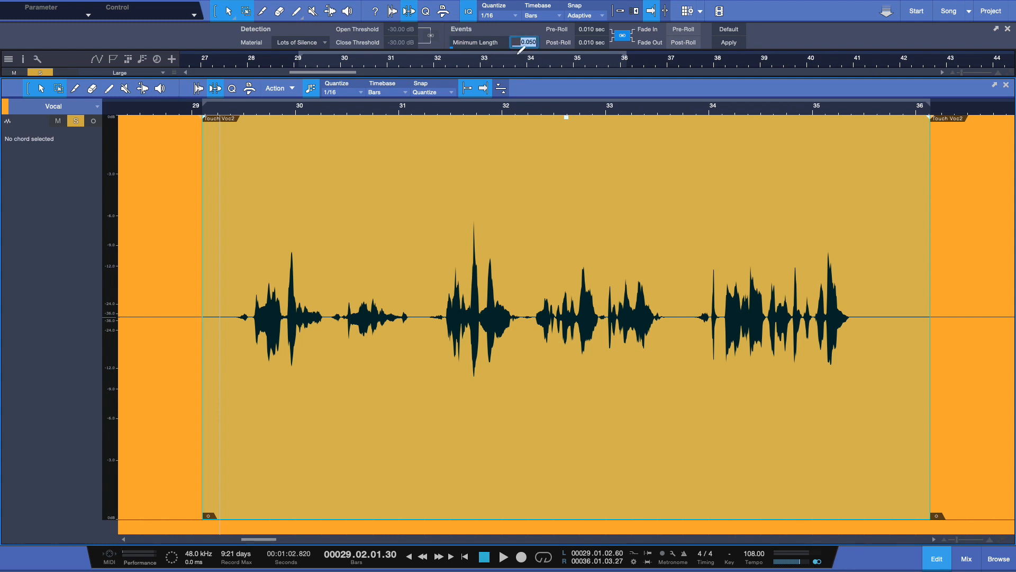
pyautogui.write('.500sec')
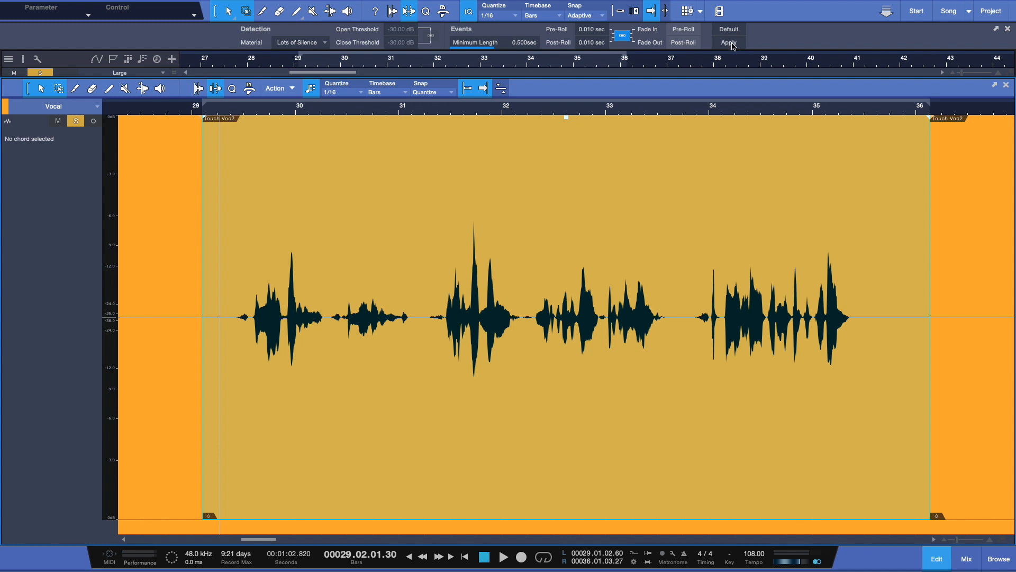
pyautogui.click(729, 42)
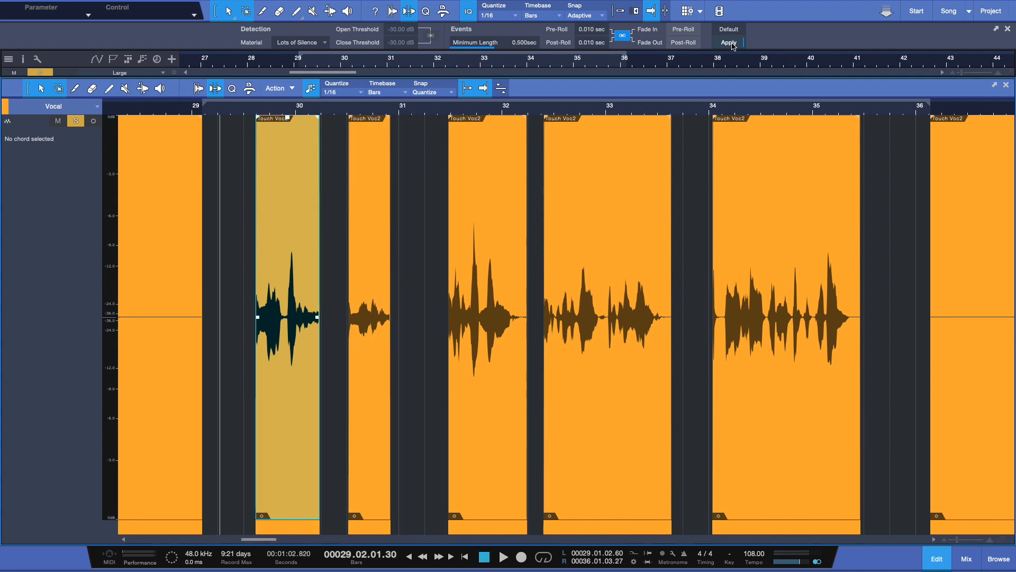
# - Undo the split and start editing the Pre-Roll time toward 0.250 sec
pyautogui.click(728, 42)
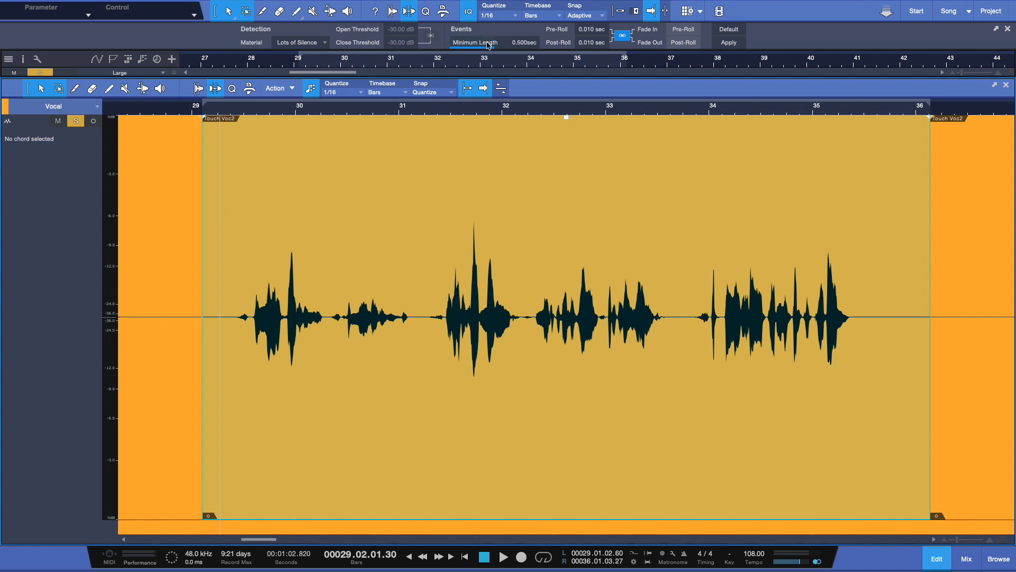
pyautogui.moveTo(530, 46)
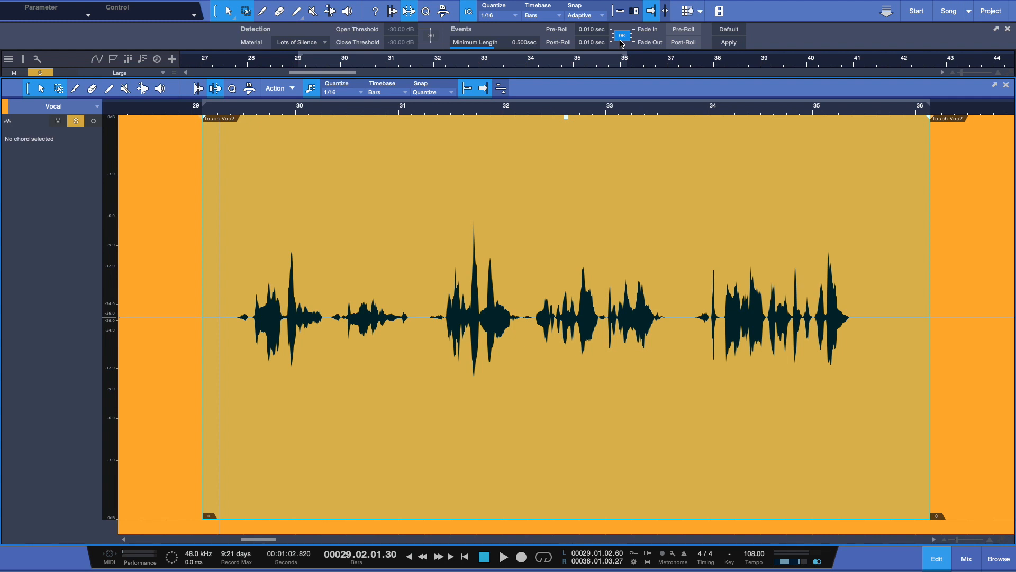
pyautogui.moveTo(590, 34)
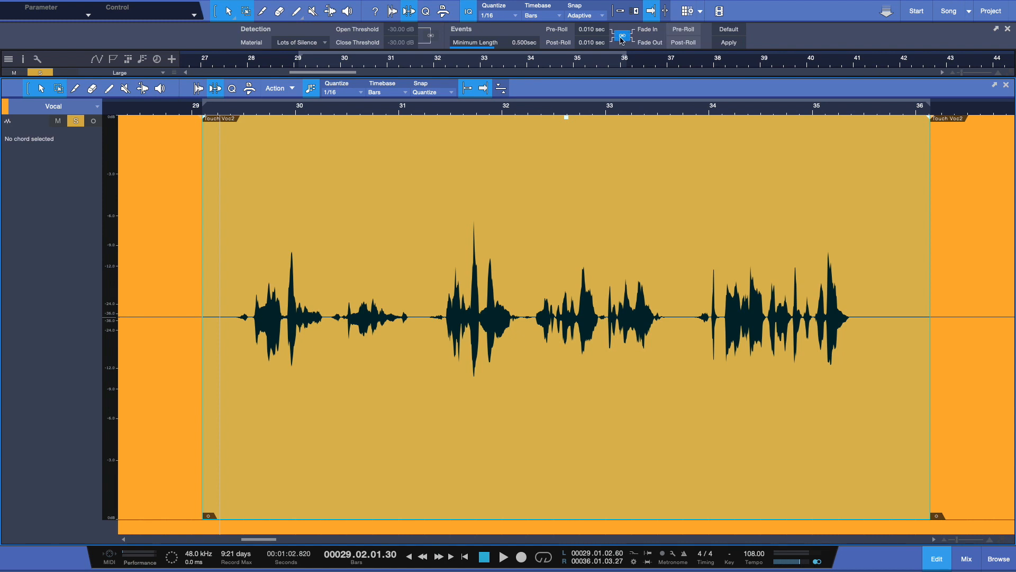
pyautogui.click(590, 30)
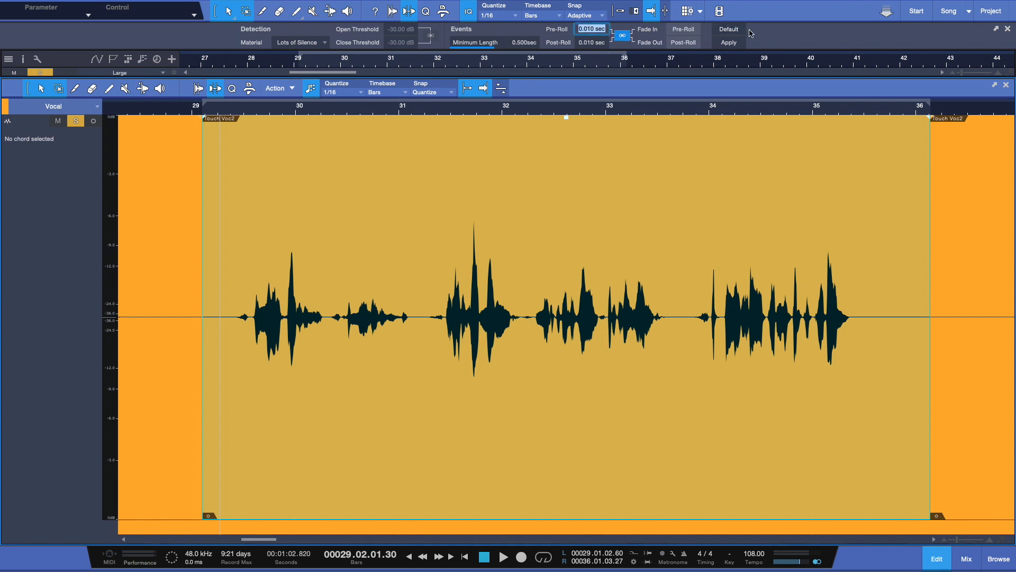
pyautogui.moveTo(792, 36)
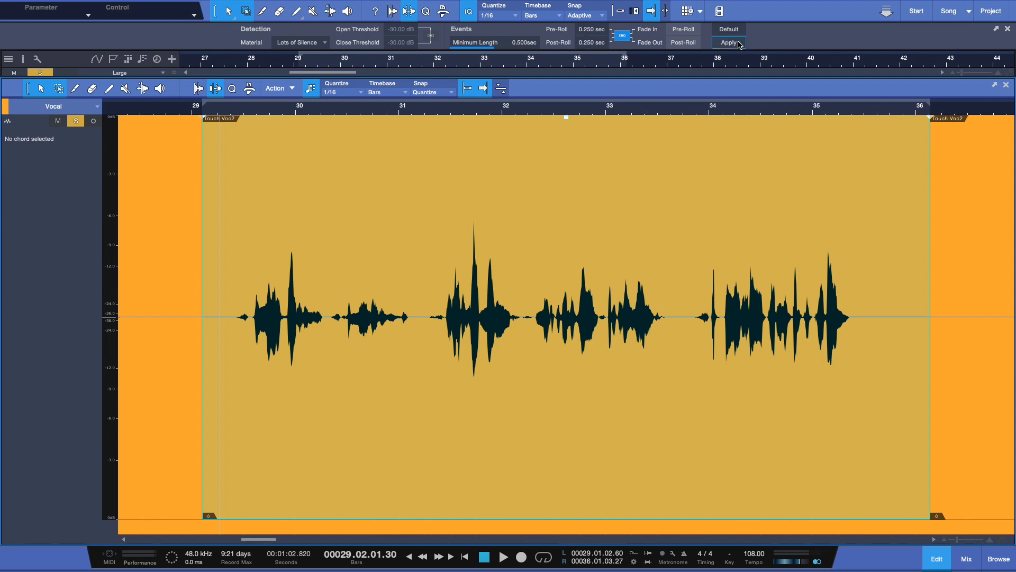
pyautogui.click(728, 43)
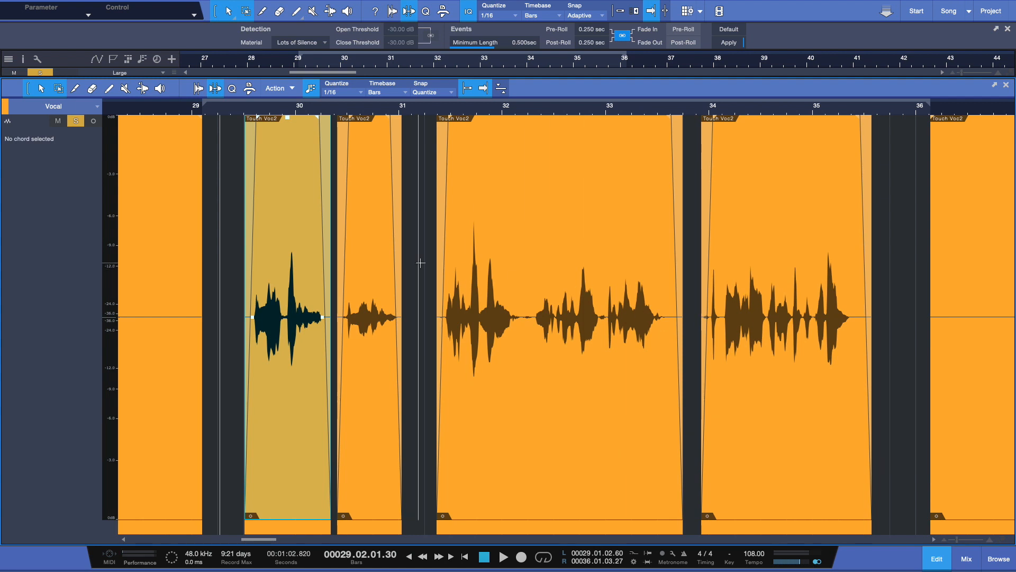
pyautogui.click(504, 556)
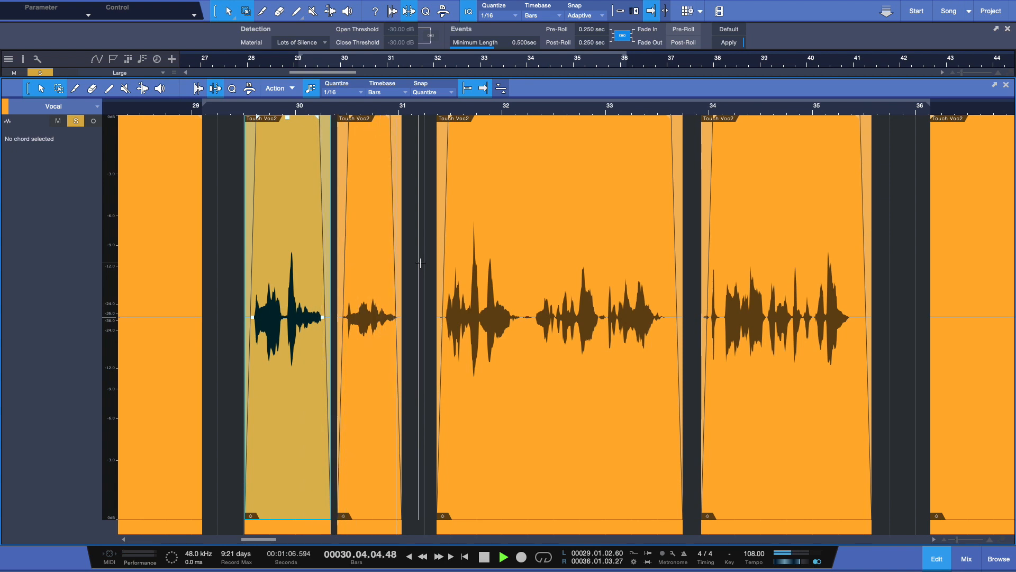
pyautogui.click(484, 556)
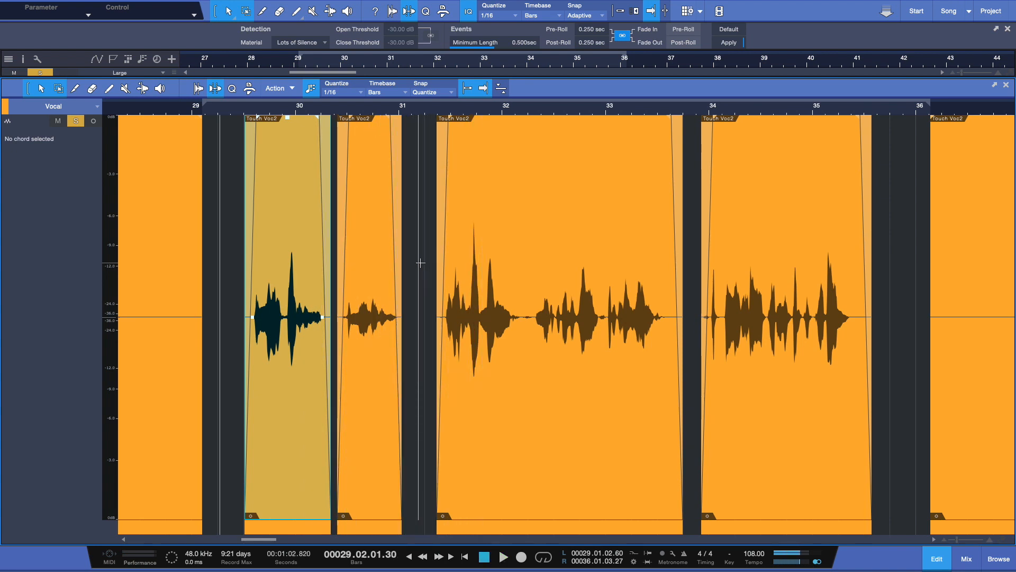
pyautogui.click(372, 318)
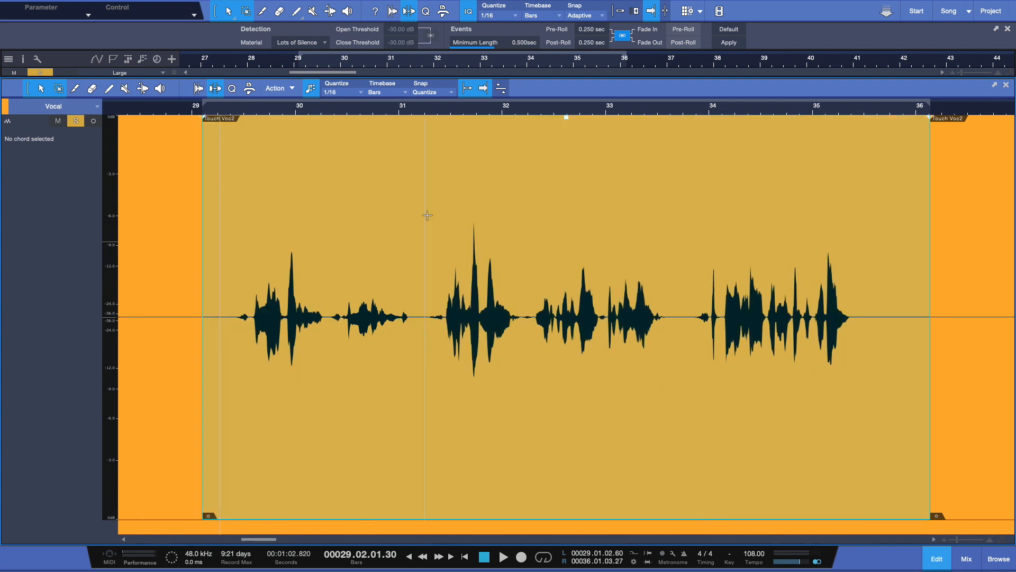
# - Apply the Little Silence preset to the passage, then undo the resulting split
pyautogui.click(298, 43)
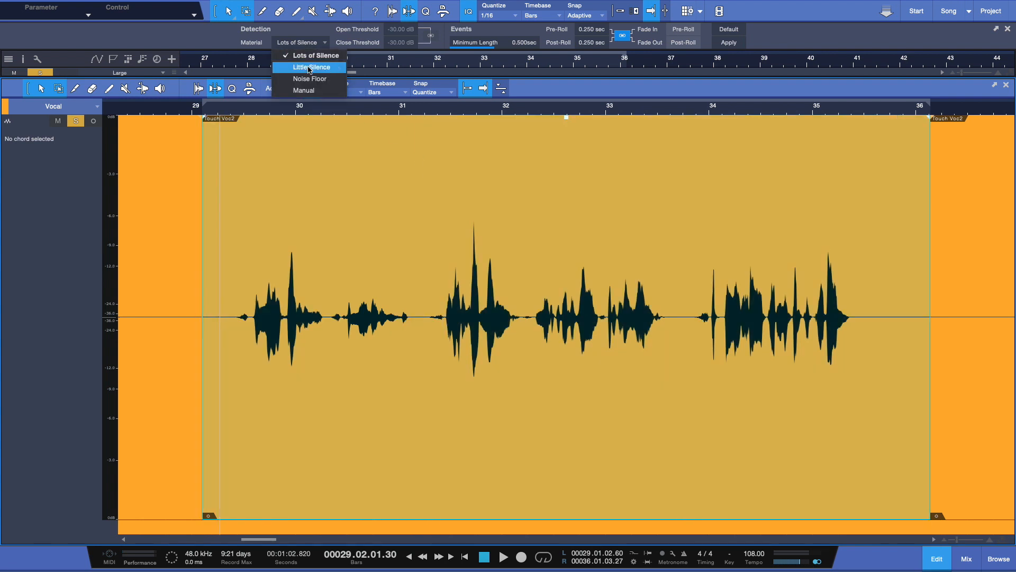
pyautogui.click(310, 68)
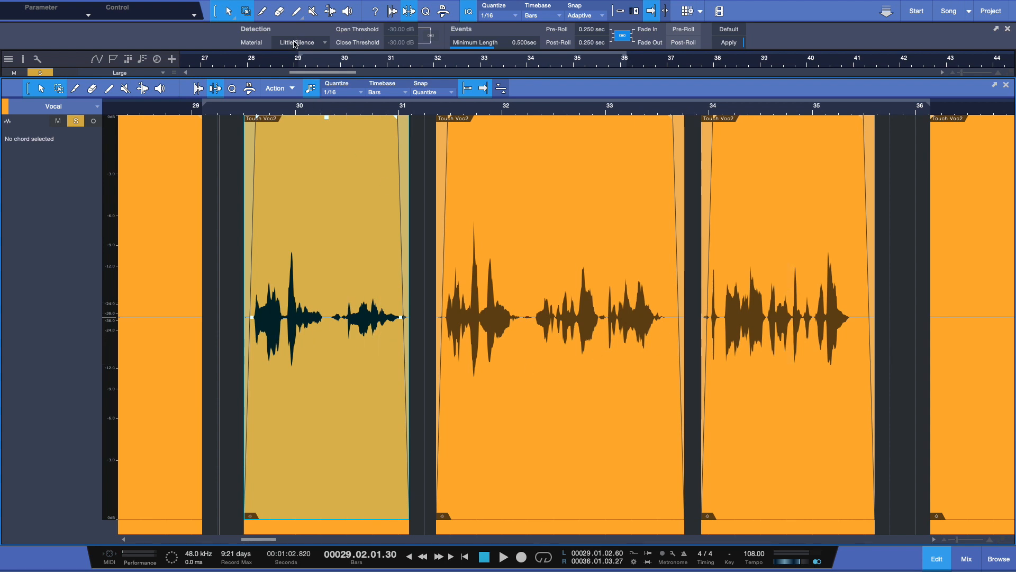
pyautogui.click(504, 556)
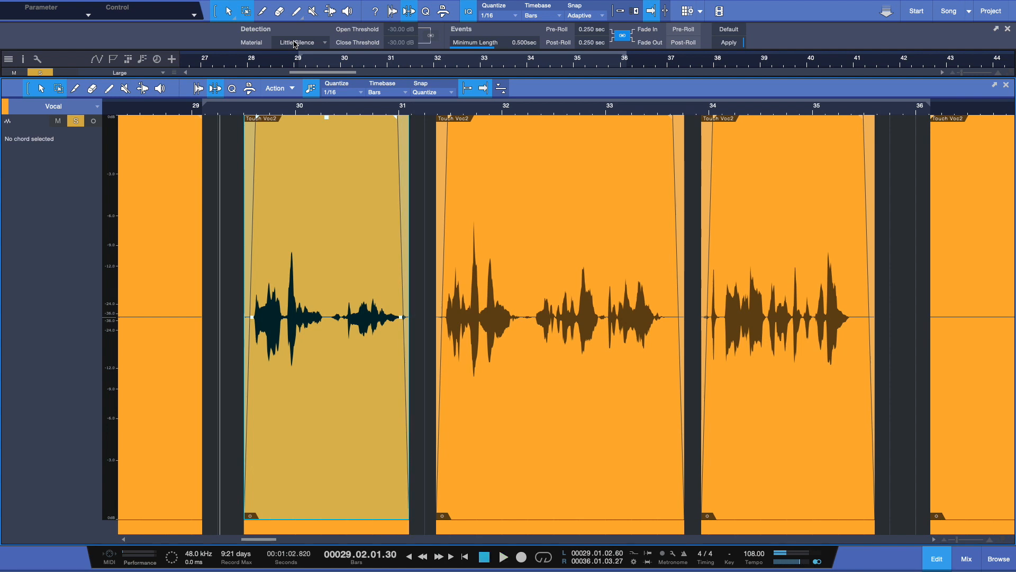
pyautogui.click(299, 42)
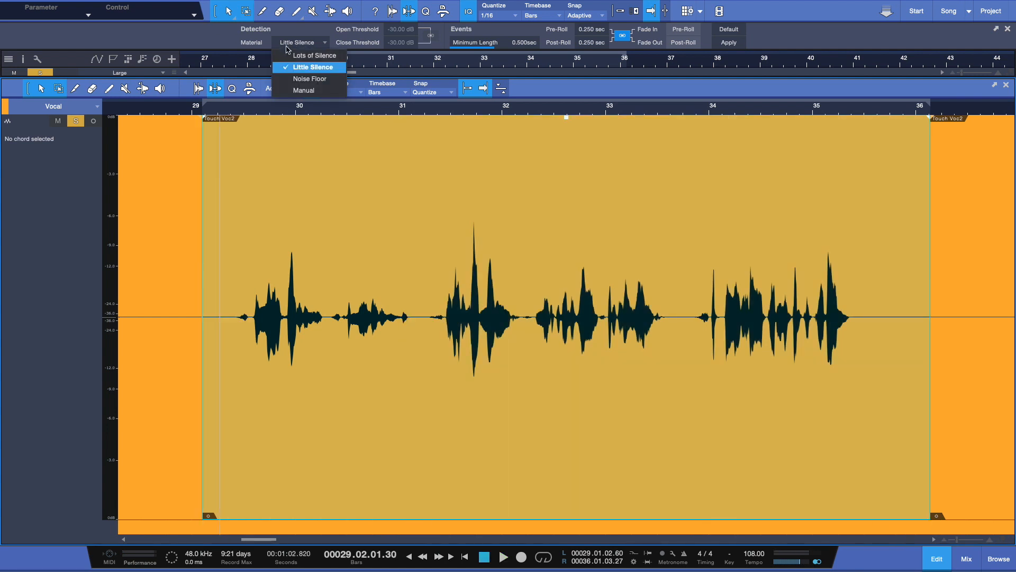
# - Apply the Lots of Silence preset, undo it, and reopen the Material presets
pyautogui.click(313, 55)
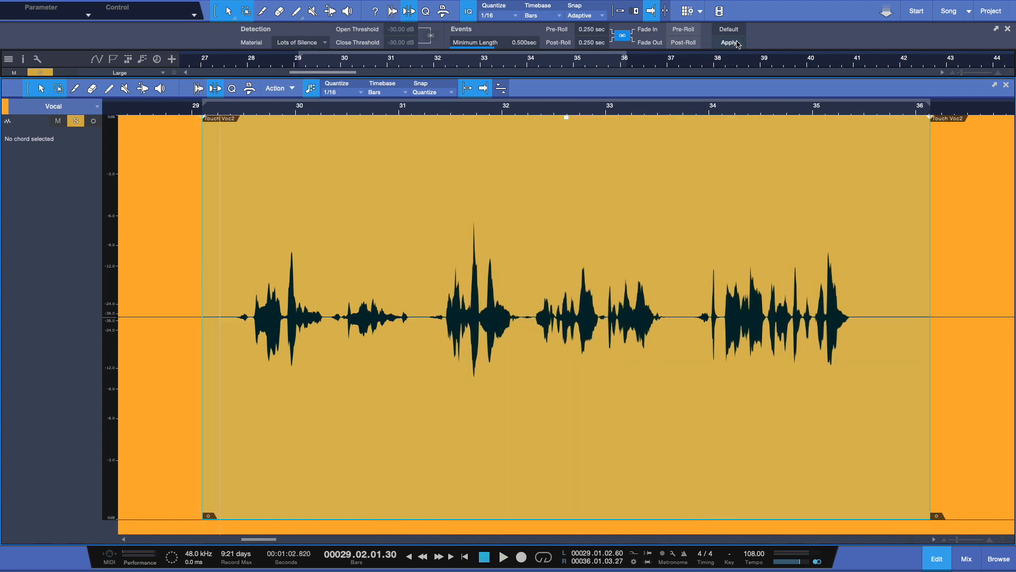
pyautogui.click(728, 43)
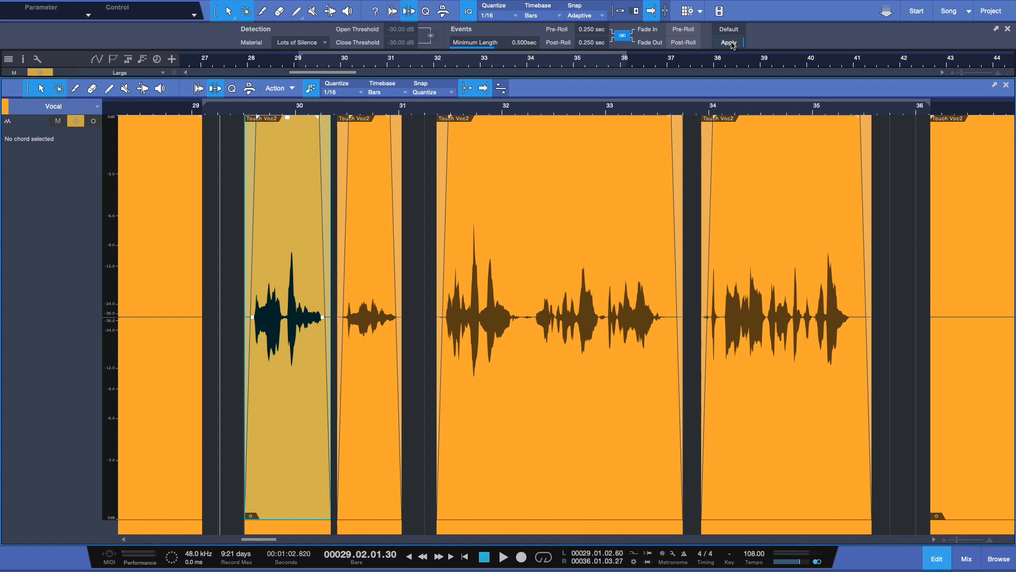
pyautogui.click(299, 42)
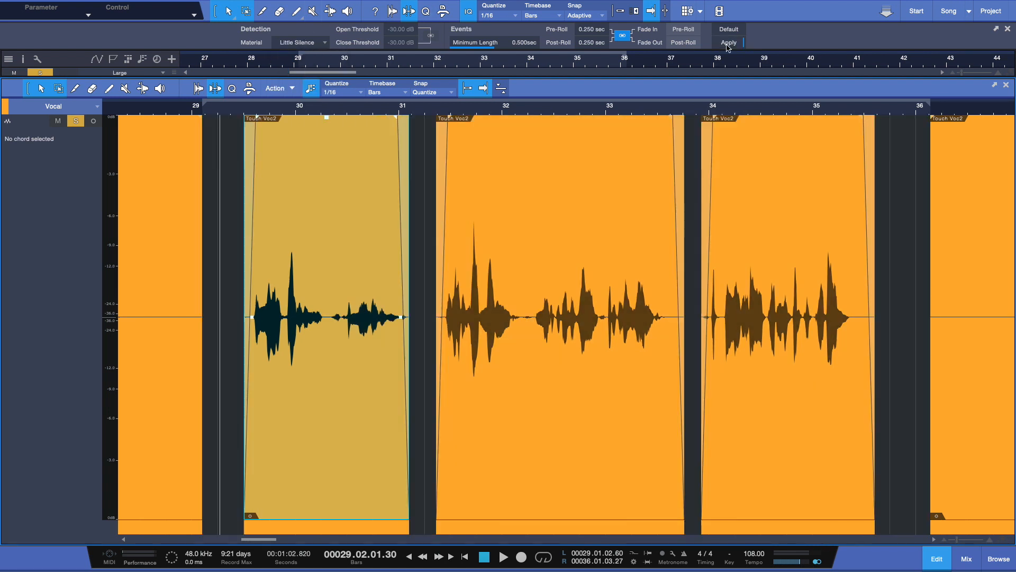
pyautogui.click(302, 42)
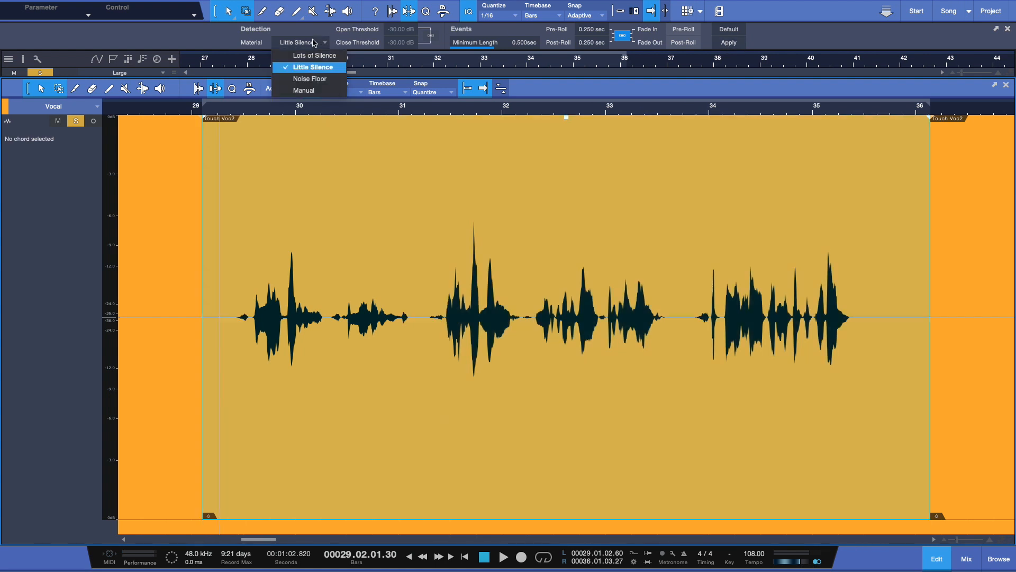
# - Try the Noise Floor preset, then set detection to Manual exposing the thresholds
pyautogui.click(310, 78)
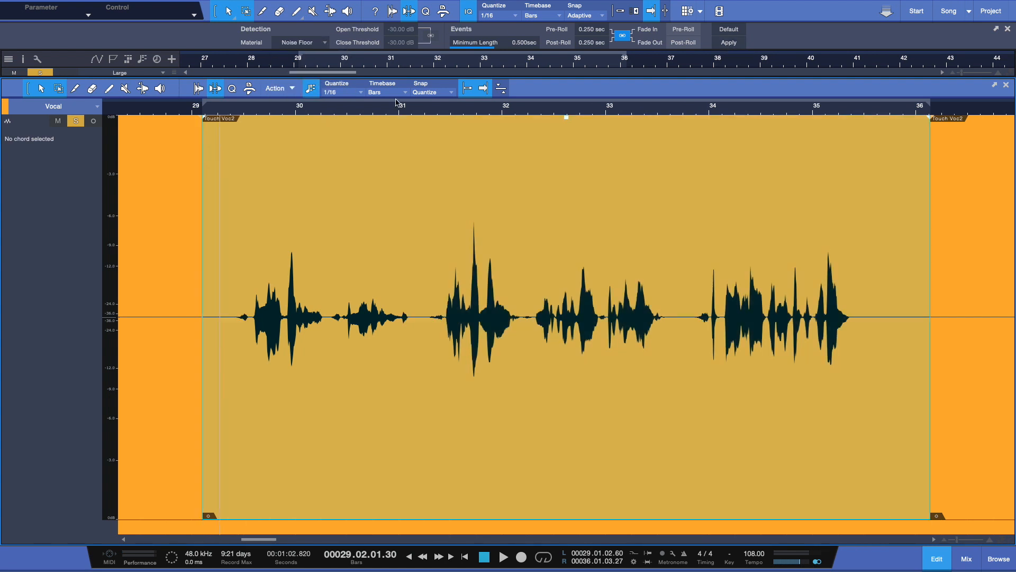
pyautogui.click(728, 42)
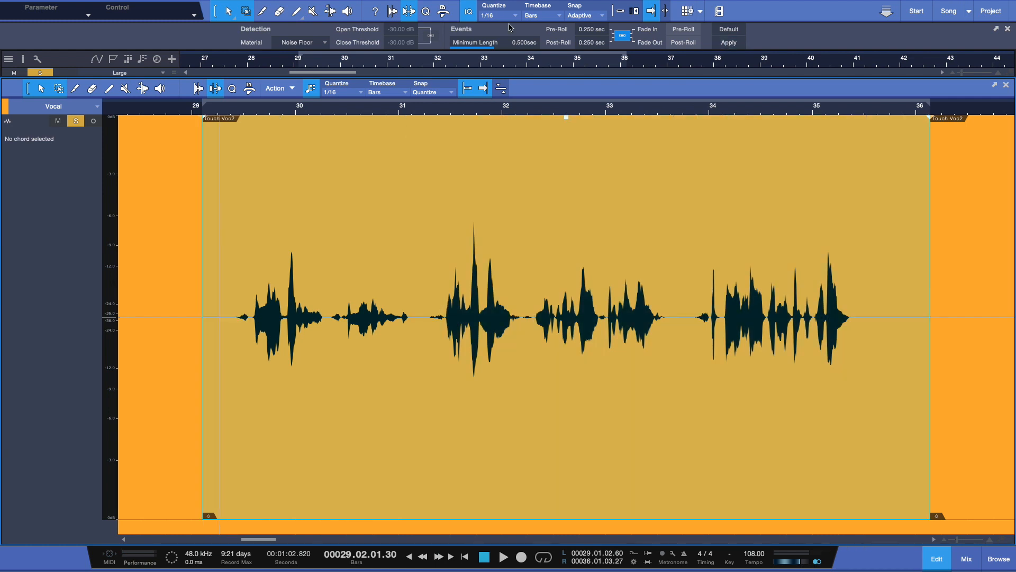
pyautogui.click(301, 42)
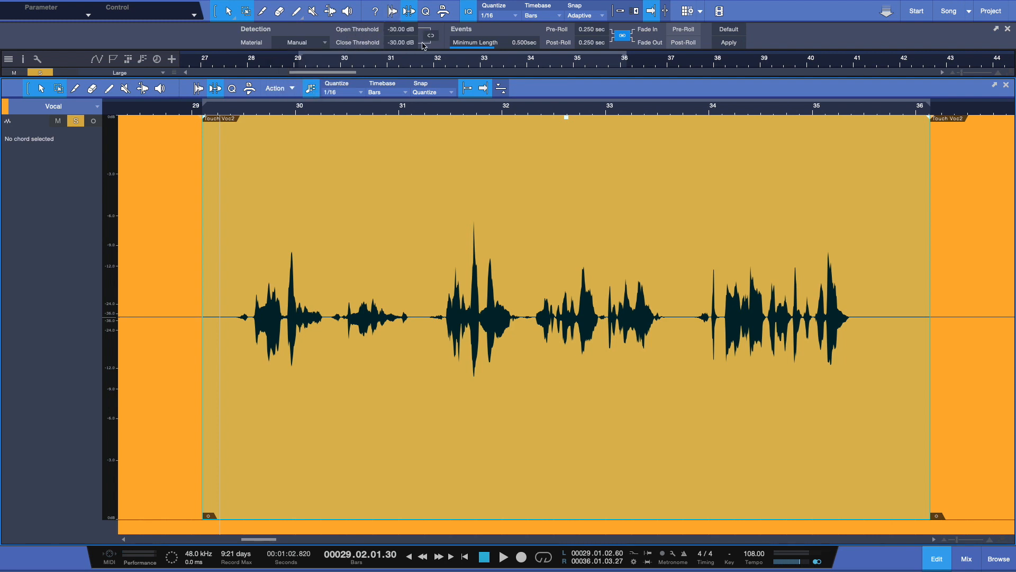
# - Review the threshold fields and set Material back to Little Silence
pyautogui.click(430, 35)
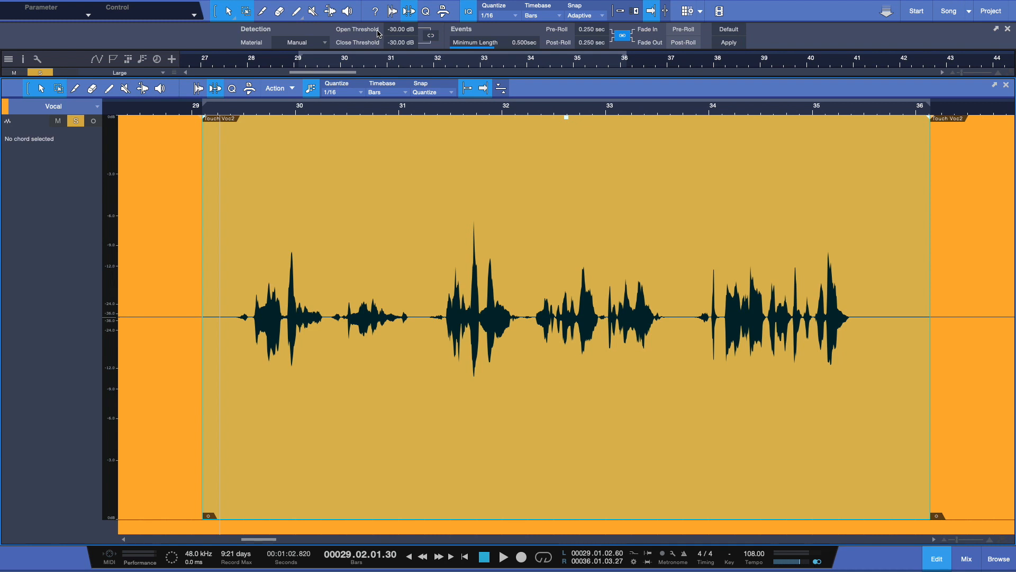
pyautogui.moveTo(343, 321)
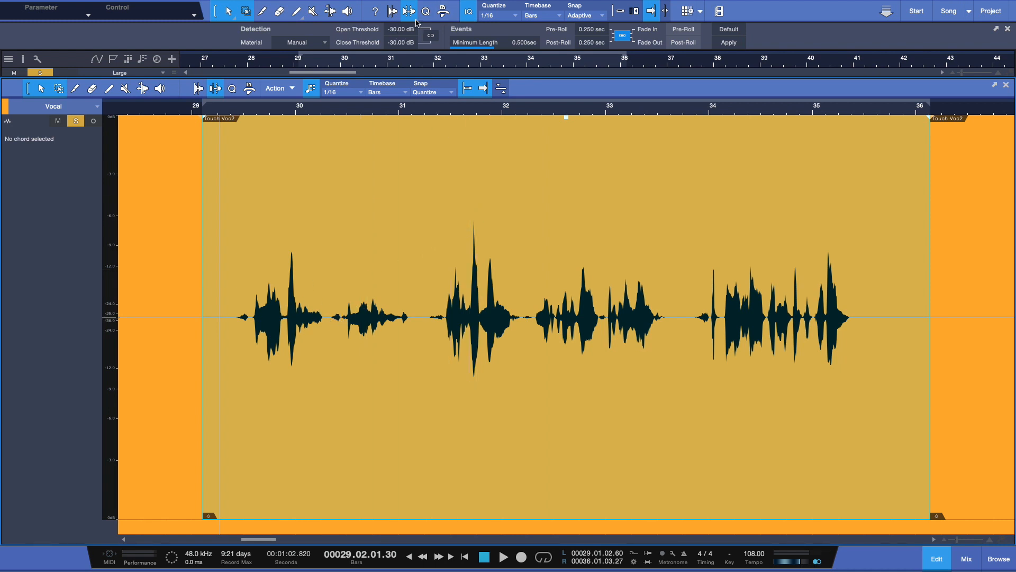
pyautogui.moveTo(395, 50)
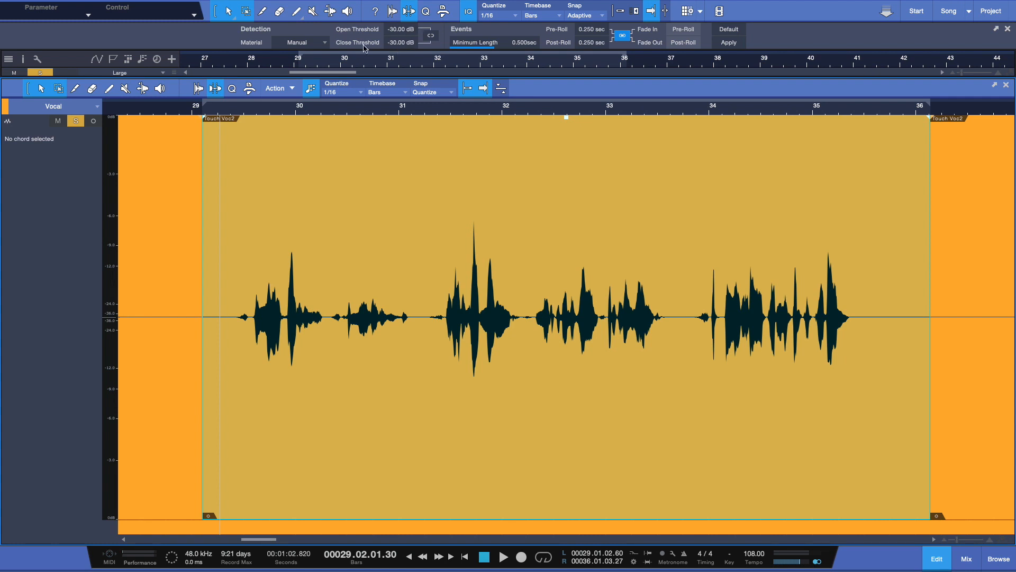
pyautogui.moveTo(315, 48)
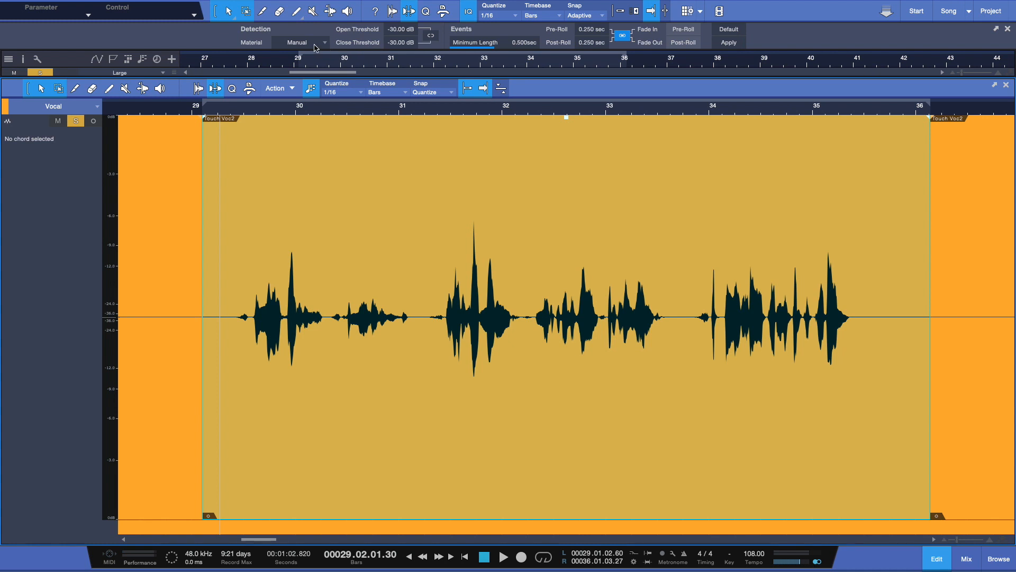
pyautogui.click(302, 43)
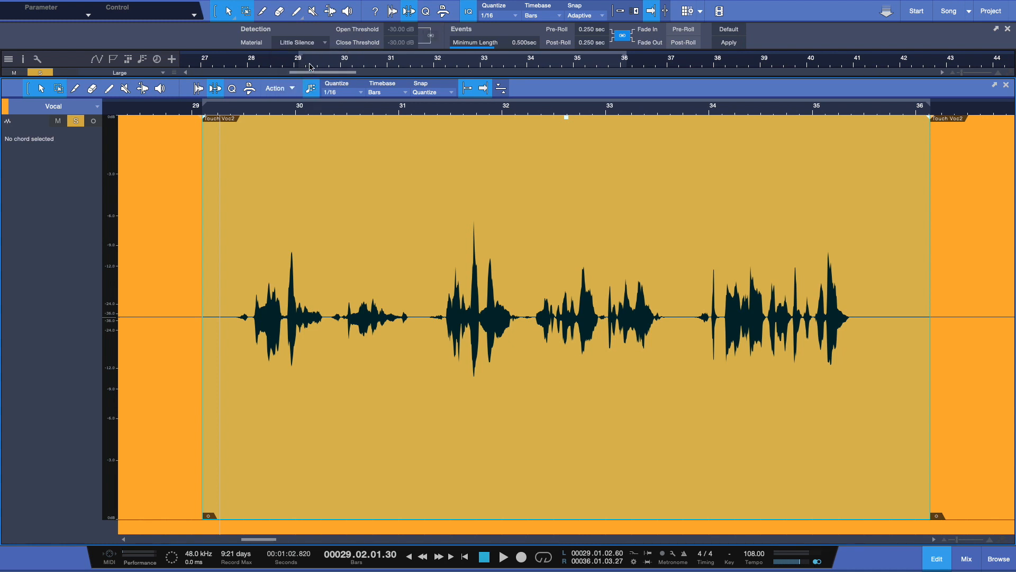
pyautogui.moveTo(796, 31)
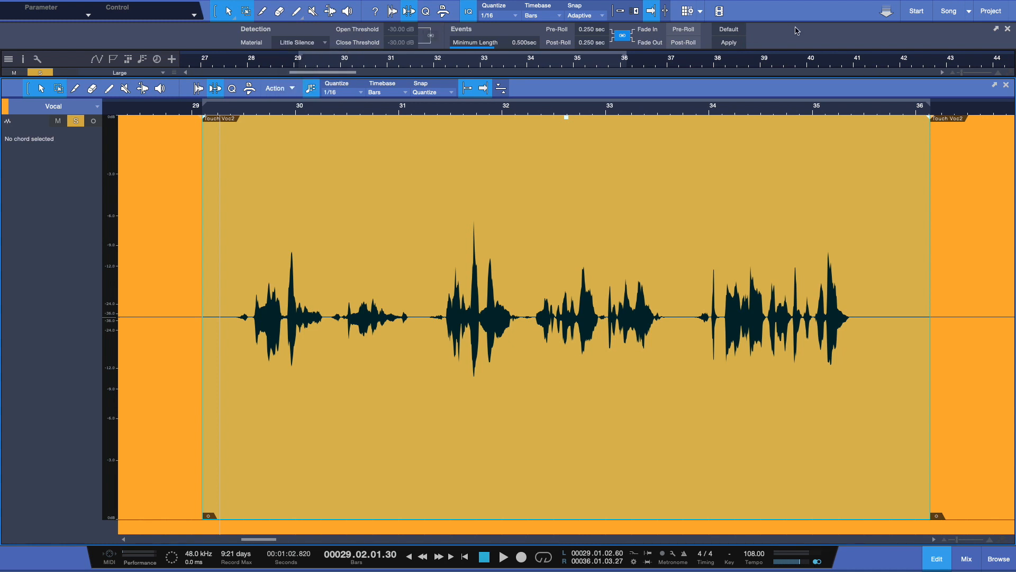